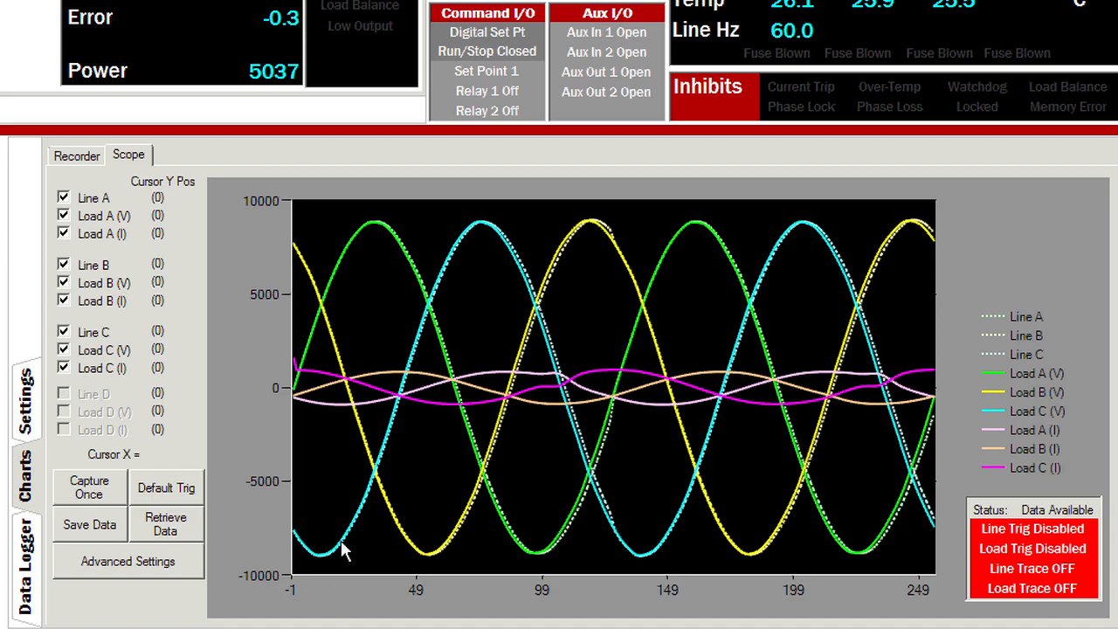
- Connect to the power controller over USB and open the System settings page
left_click(63, 196)
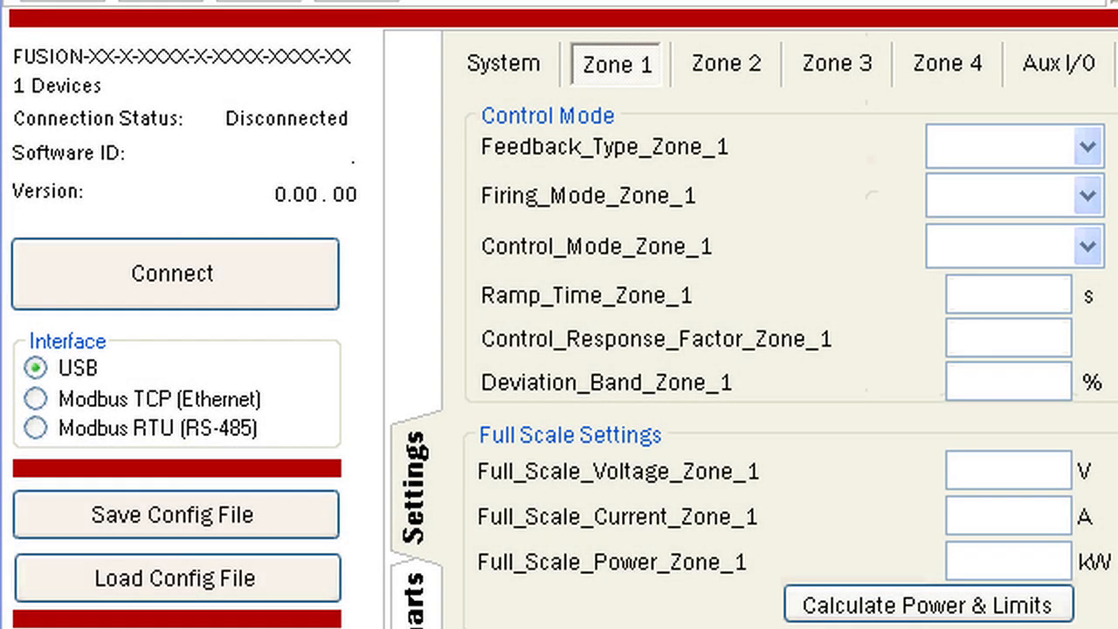
left_click(172, 272)
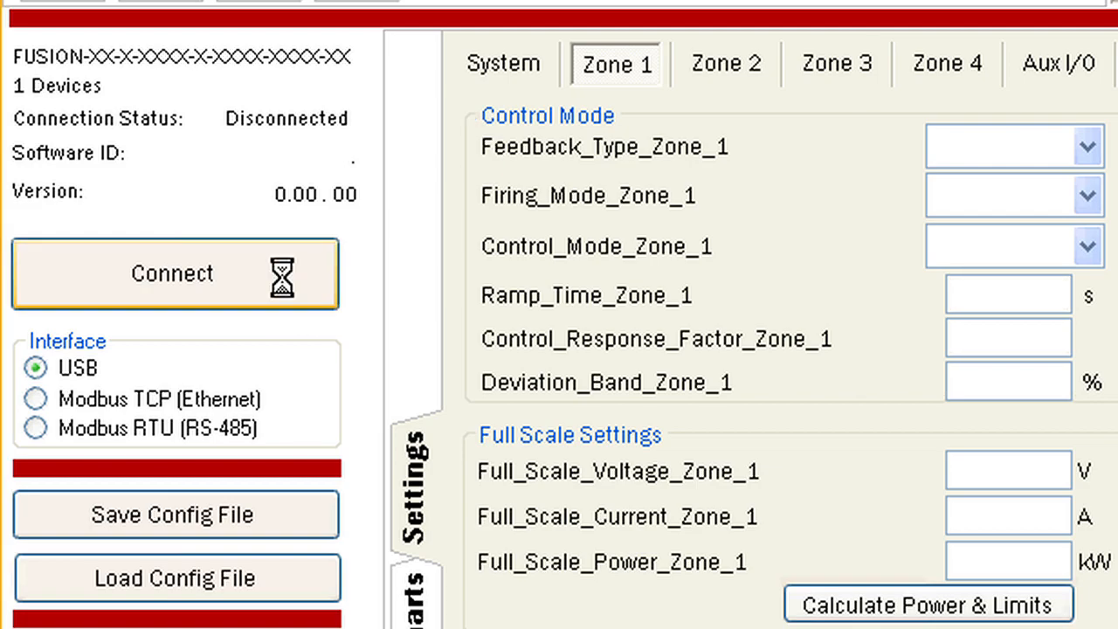
left_click(173, 272)
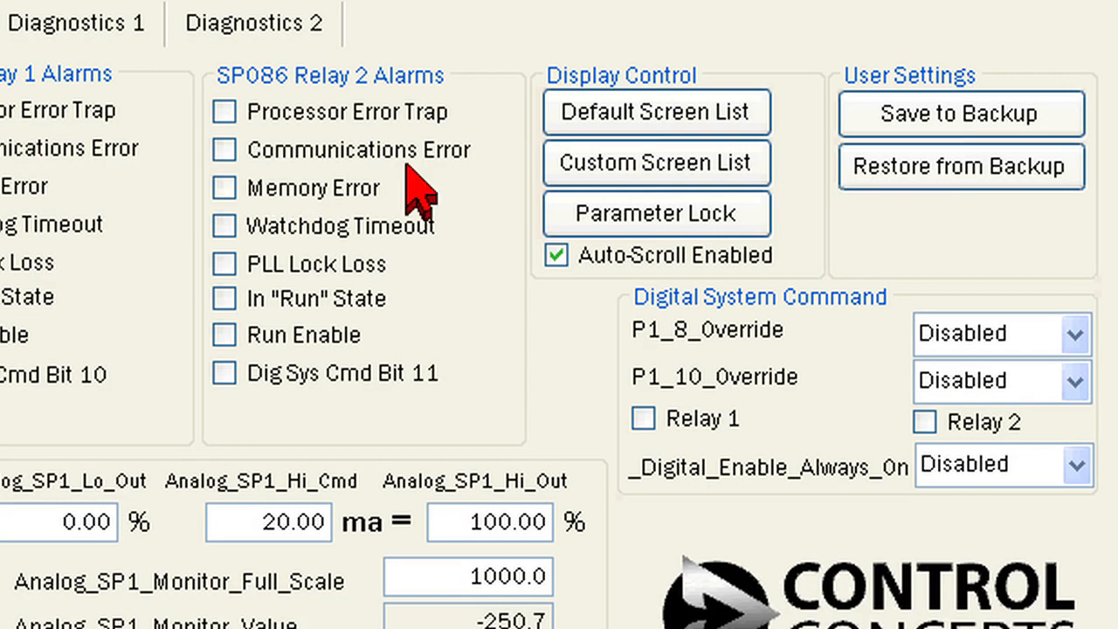
mouse_move(516, 171)
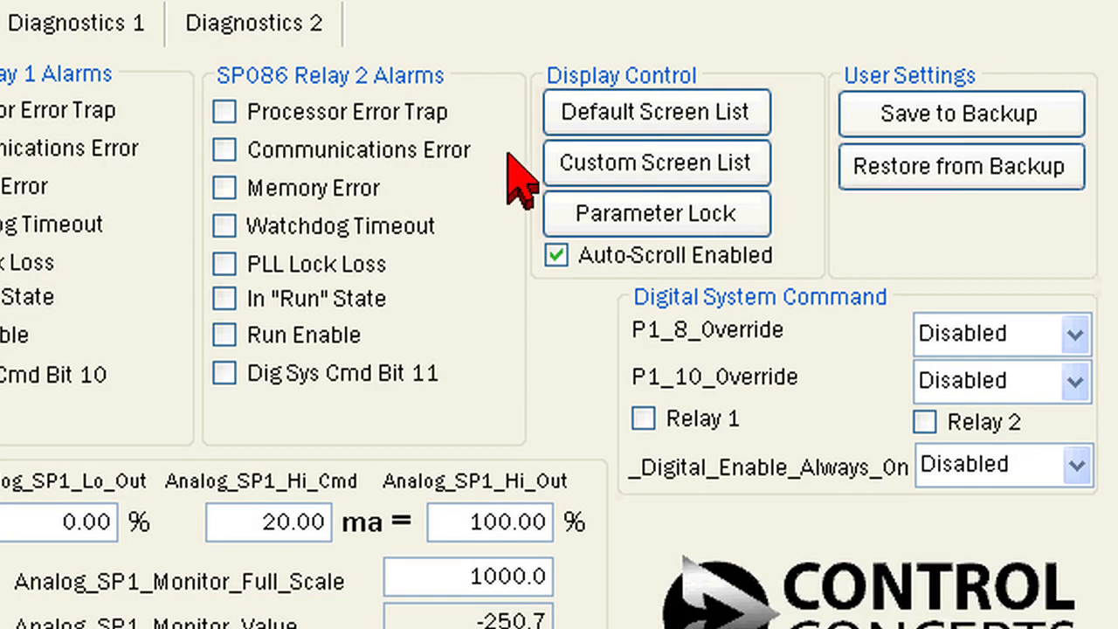
left_click(656, 112)
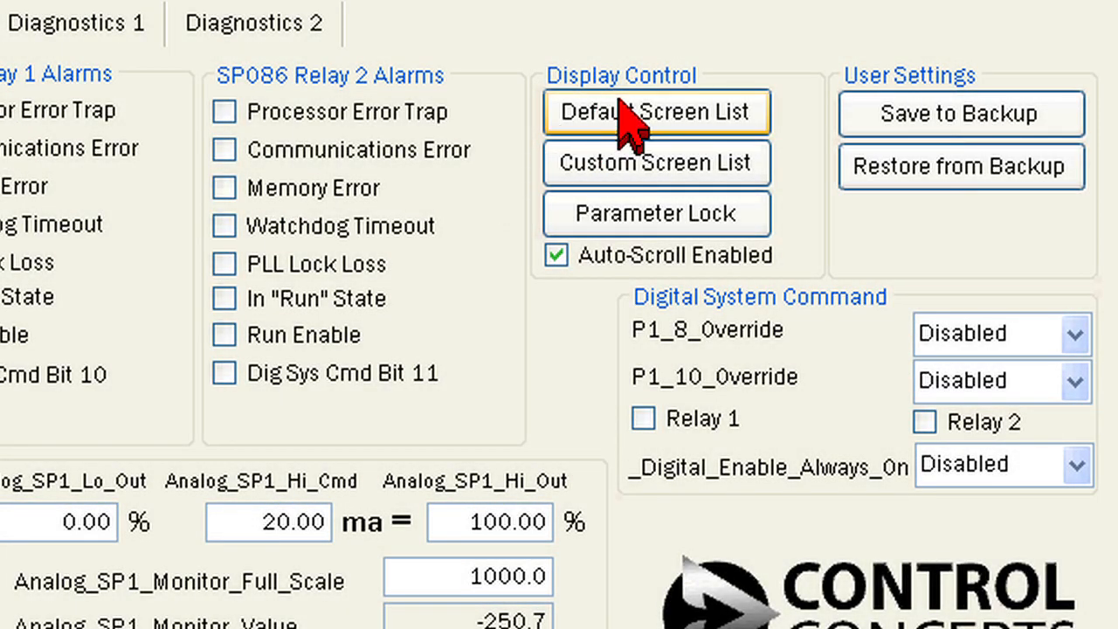
mouse_move(769, 140)
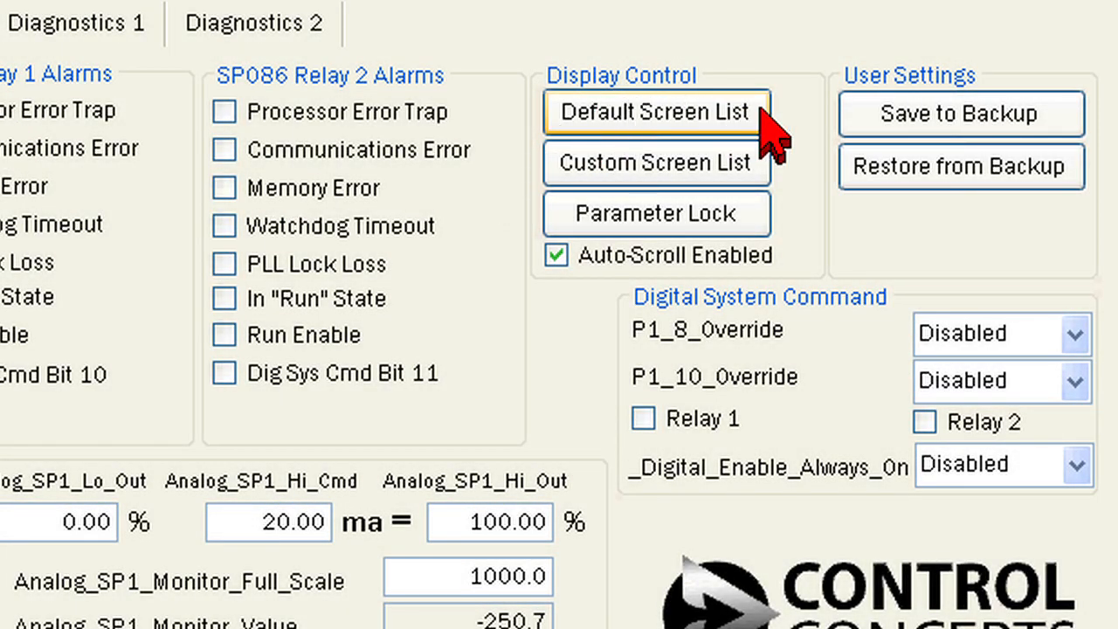
left_click(655, 112)
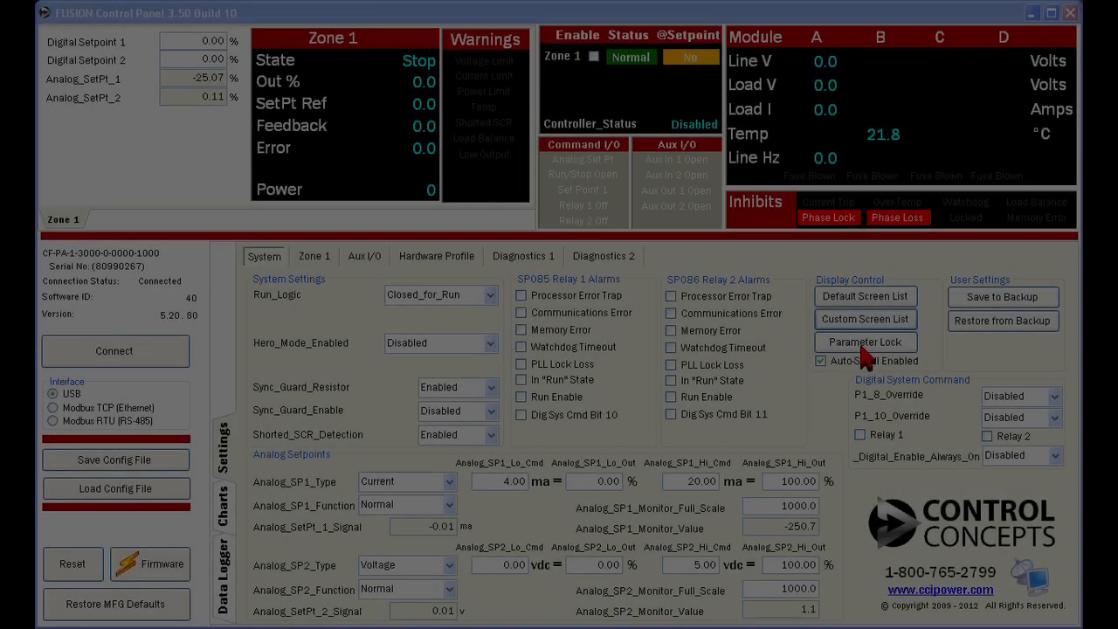
- Open the Custom Screen List from Display Control
left_click(865, 319)
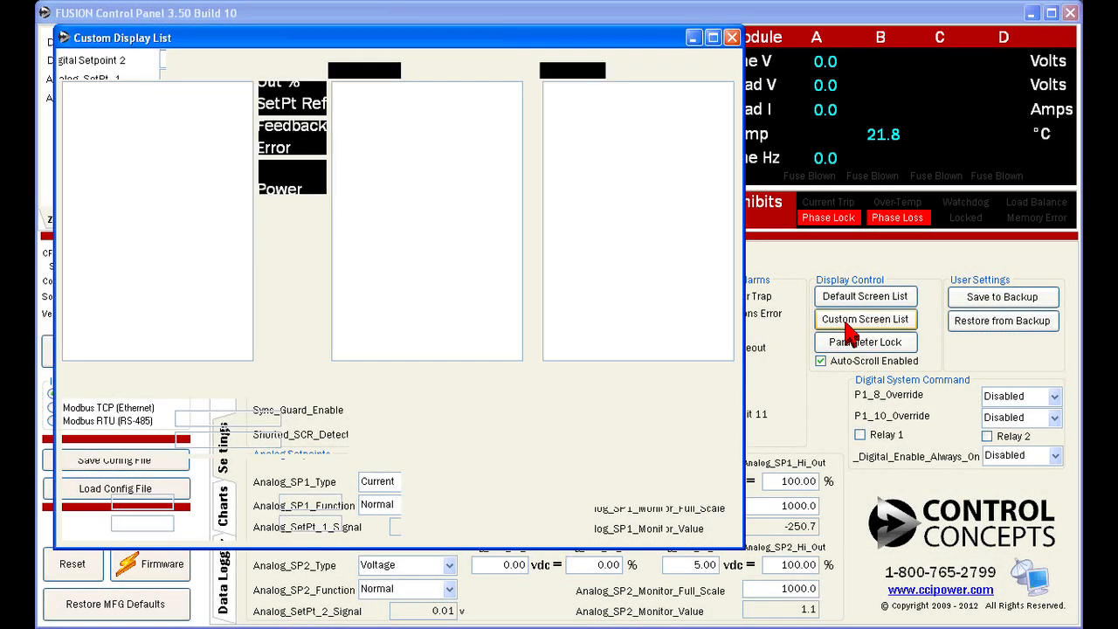
left_click(865, 318)
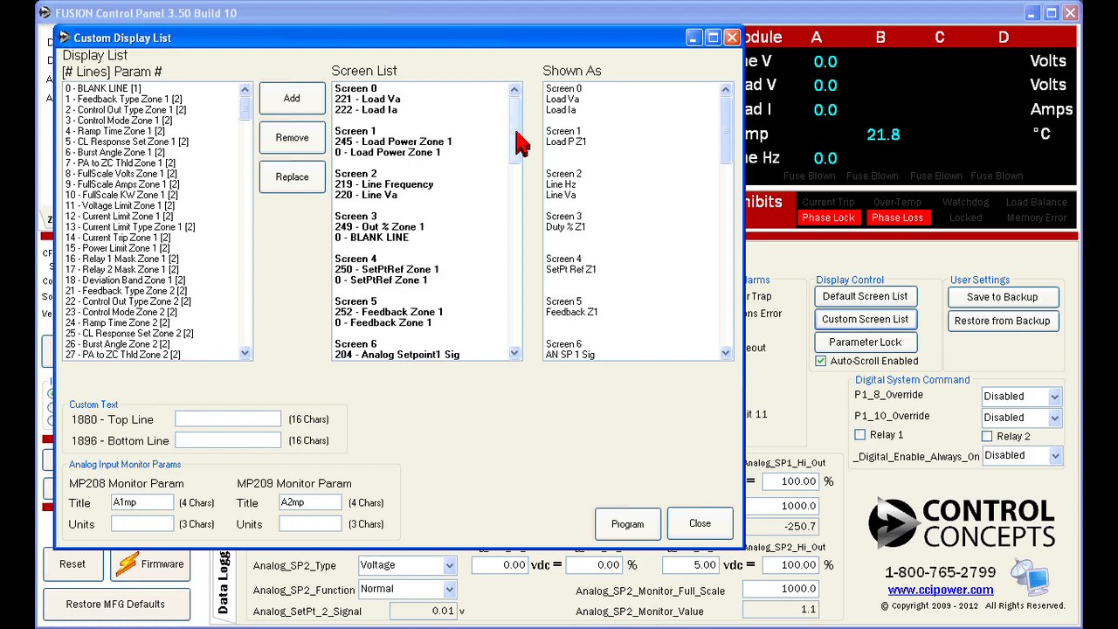
mouse_move(515, 114)
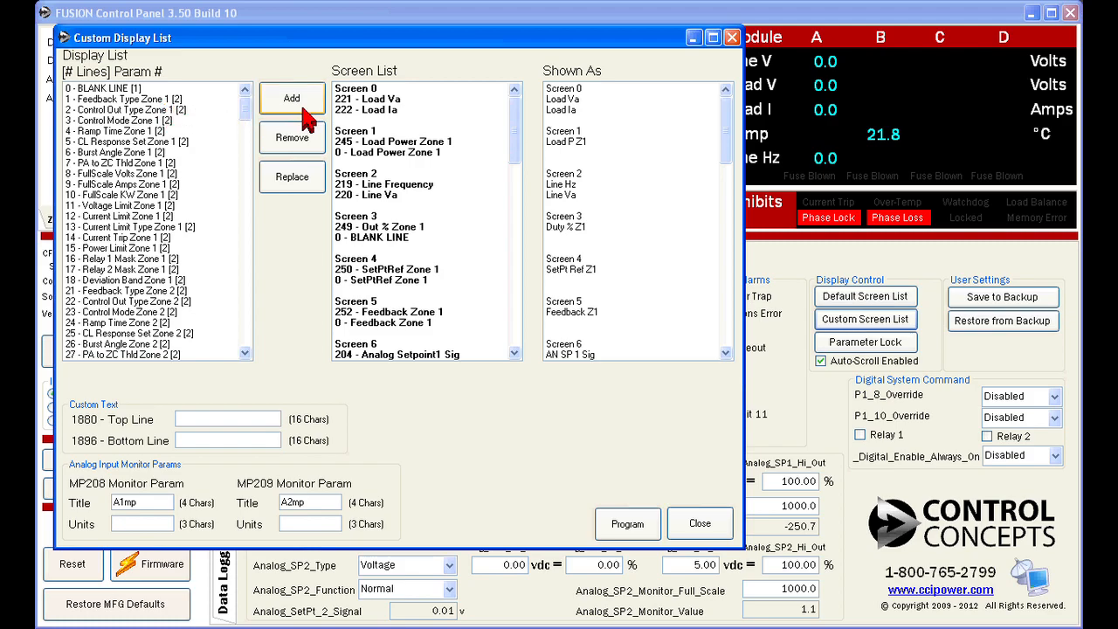
mouse_move(292, 177)
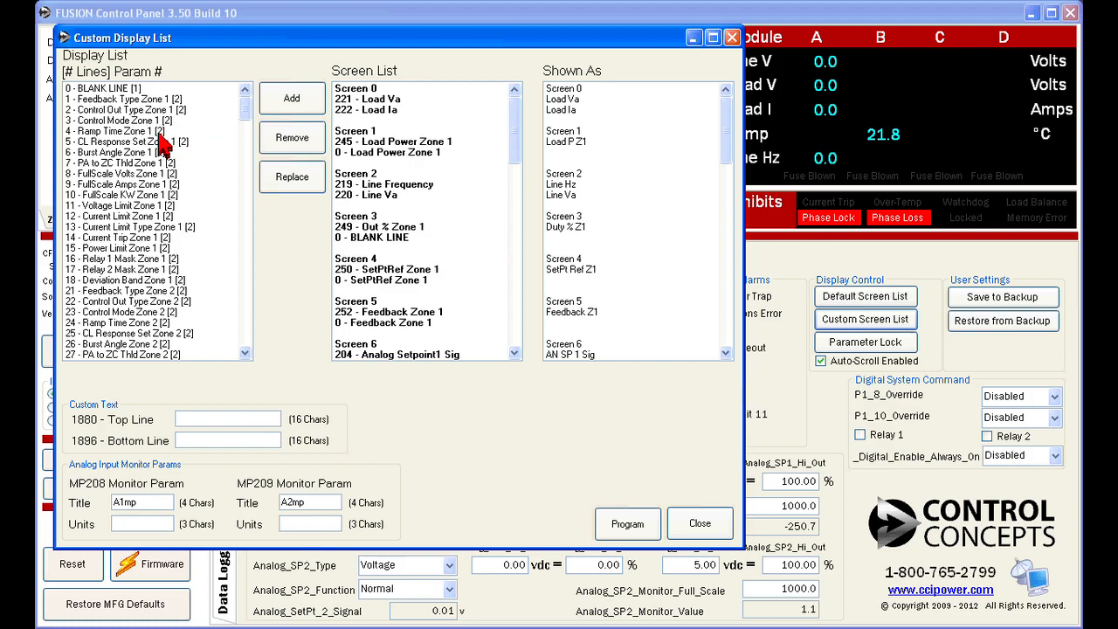
- Add '5 - CL Response Set Zone 1' as Screen 5
left_click(127, 141)
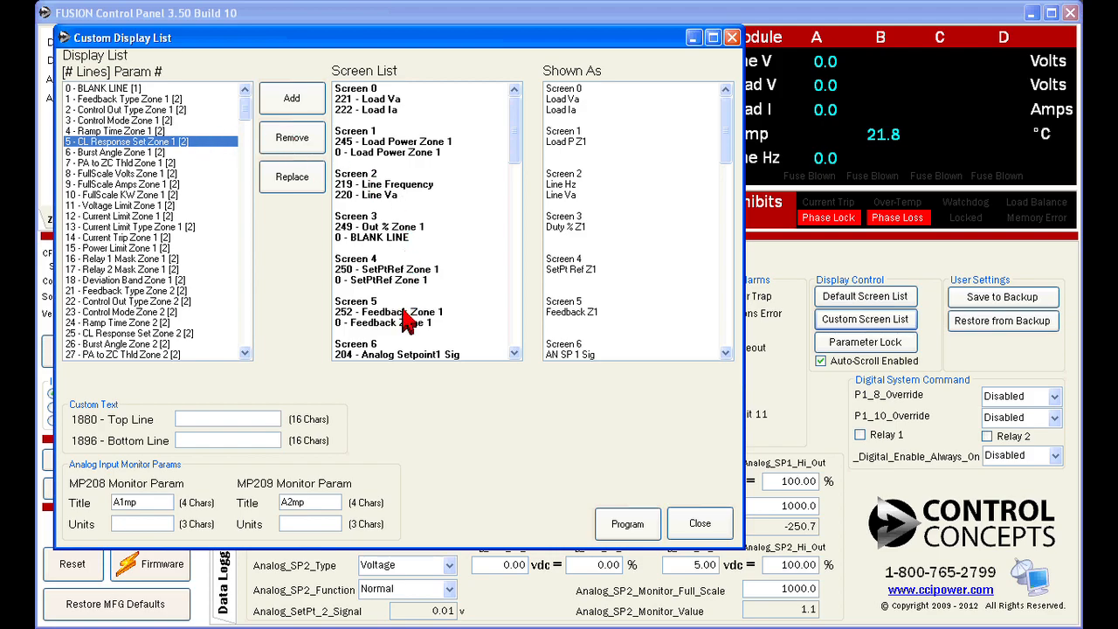
left_click(388, 311)
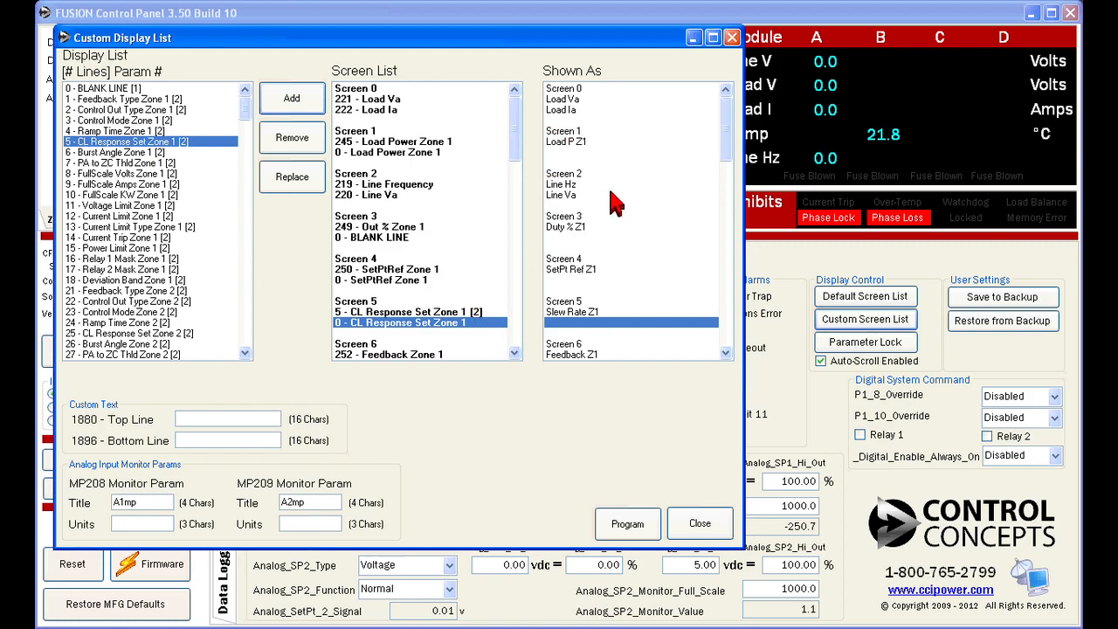
mouse_move(618, 289)
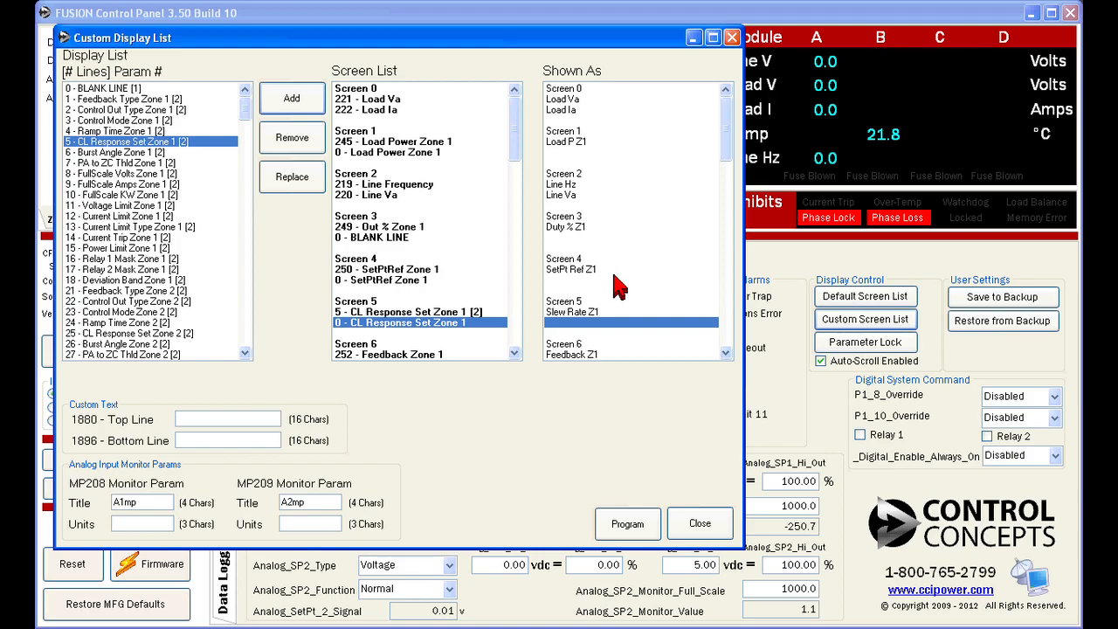
mouse_move(608, 325)
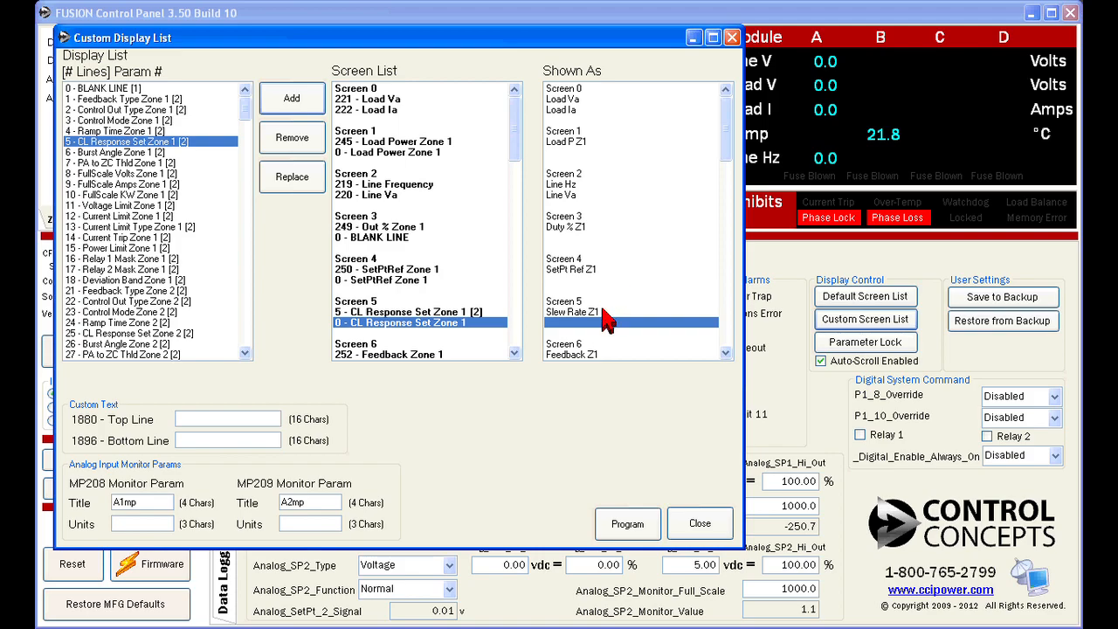
mouse_move(707, 319)
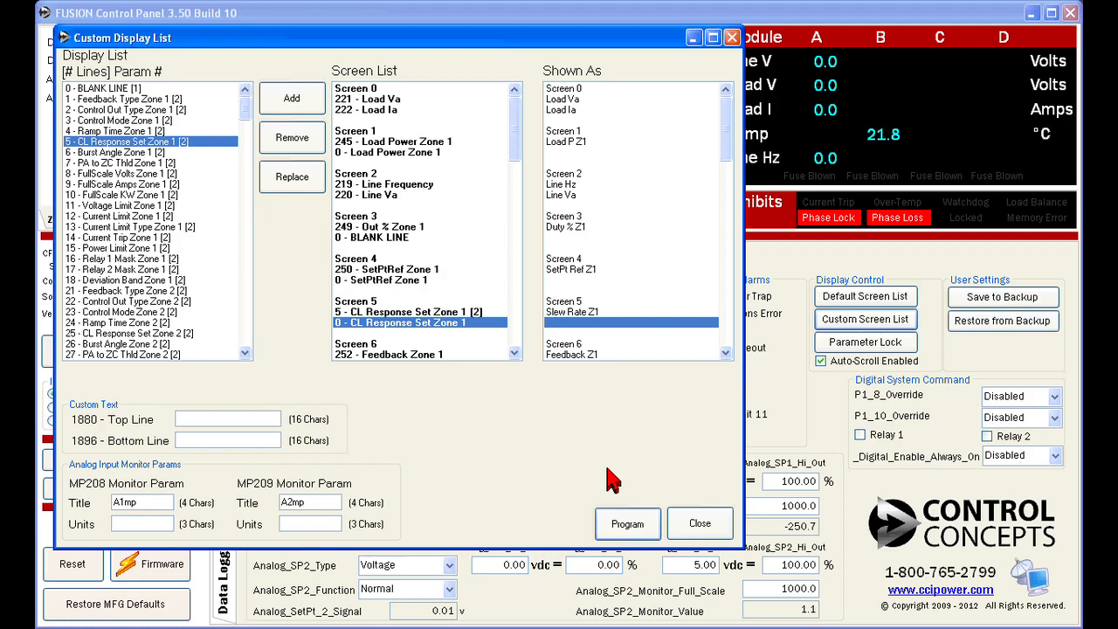
mouse_move(290, 417)
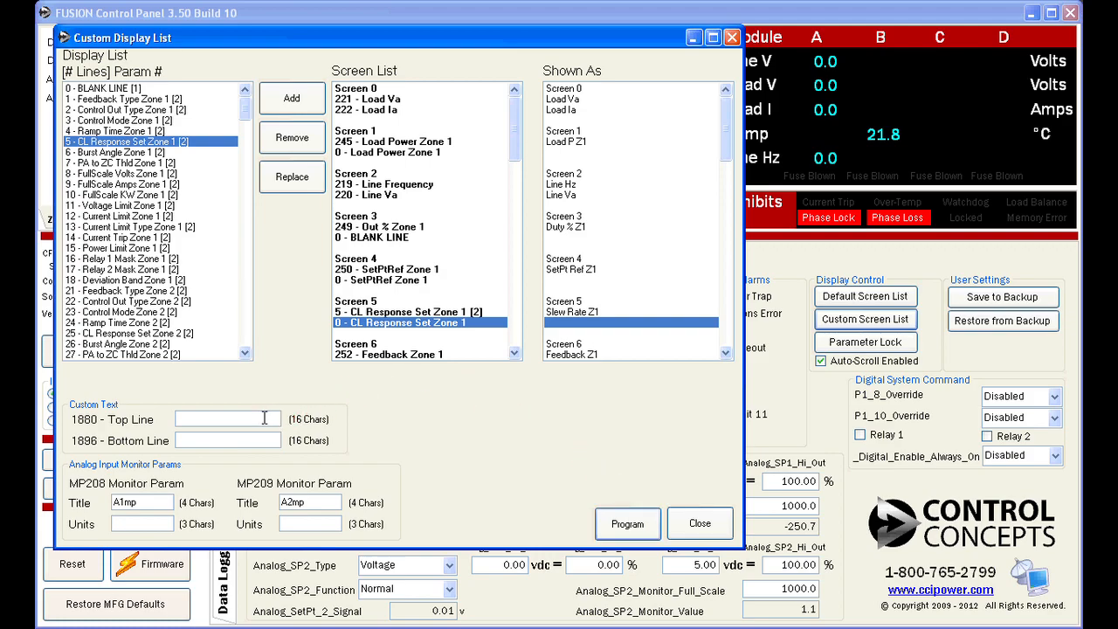
- Enter custom text 'Anneal Furnace' over 'Zone 1' and add Custom Text as Screen 5
left_click(227, 418)
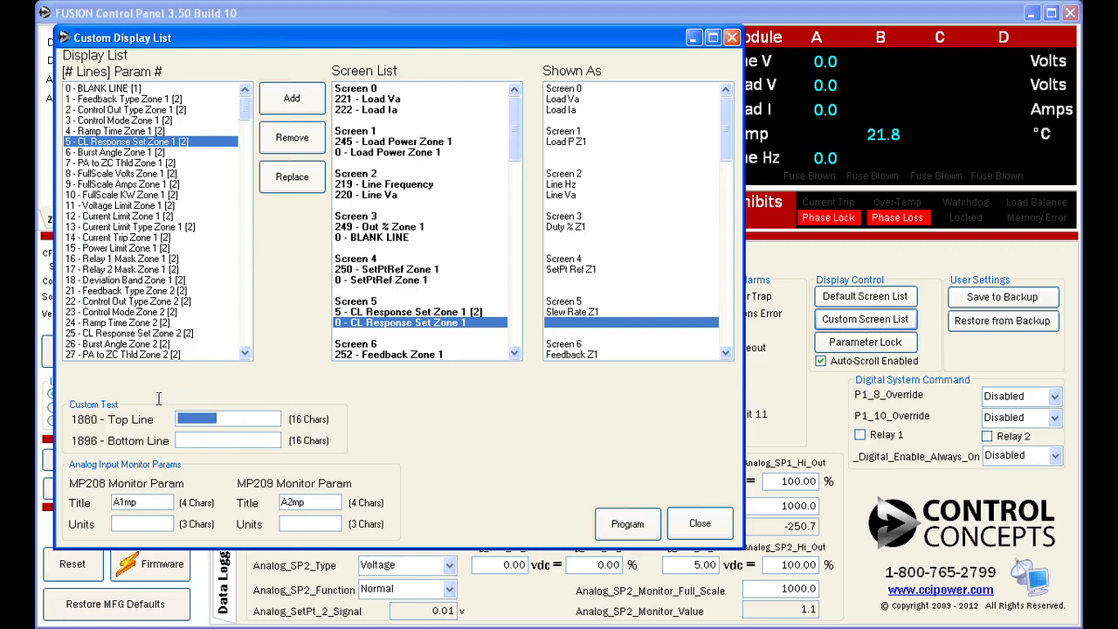
type("Anneal Furnace")
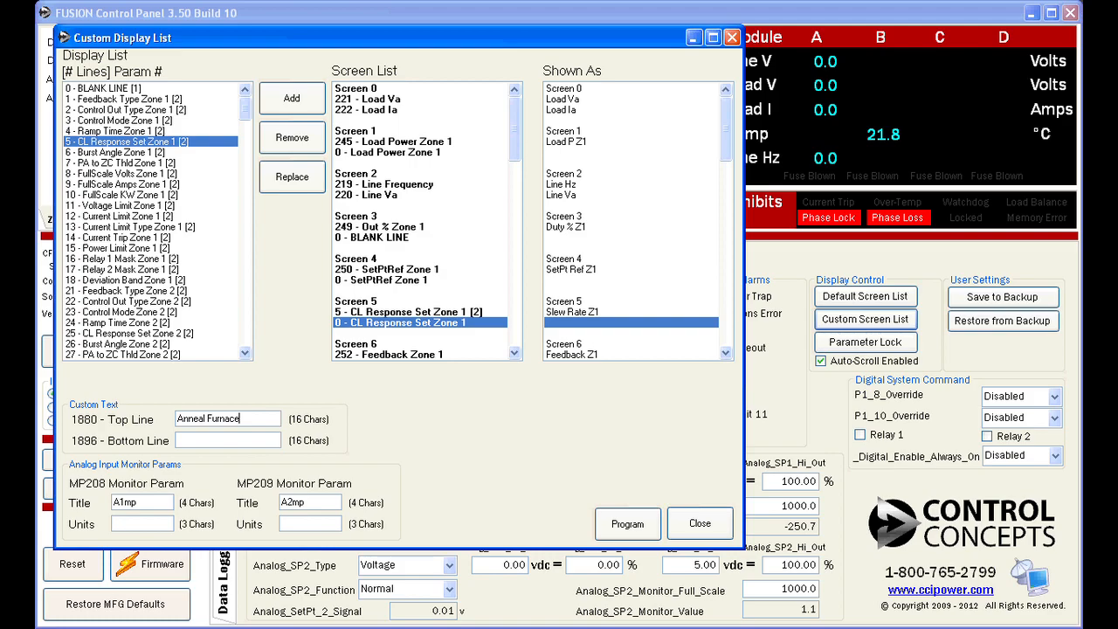
type("Zone 1")
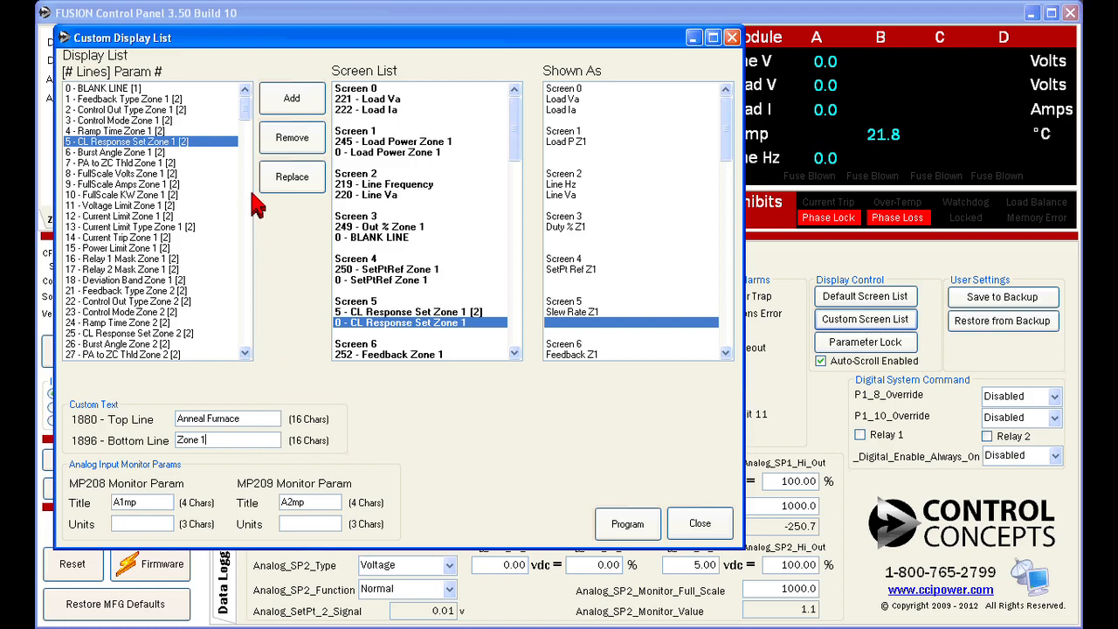
scroll("down", 3)
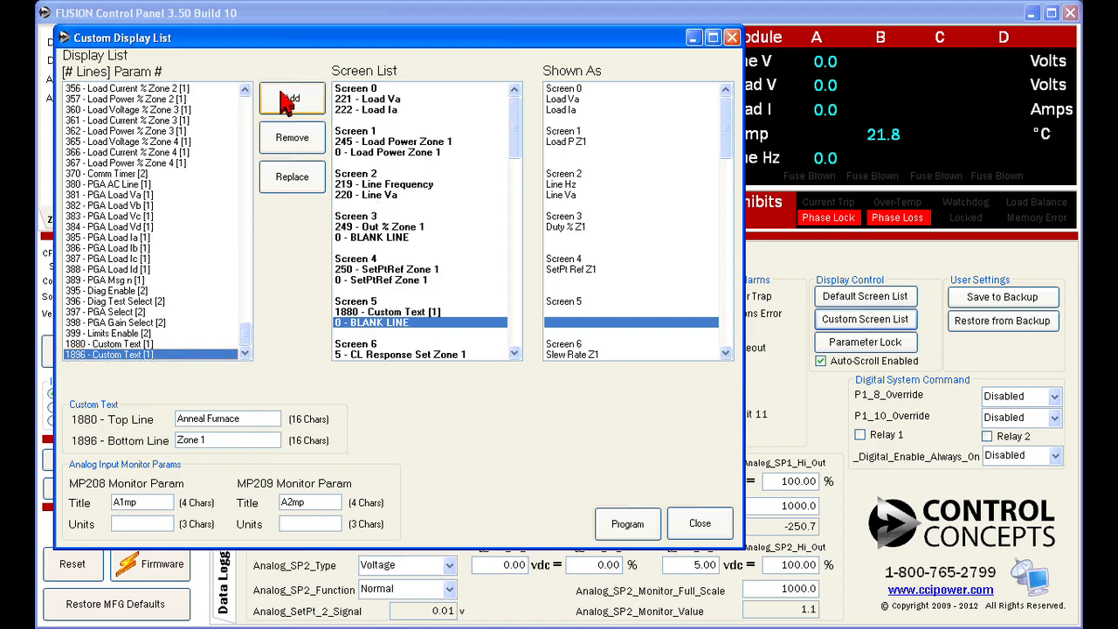
left_click(387, 323)
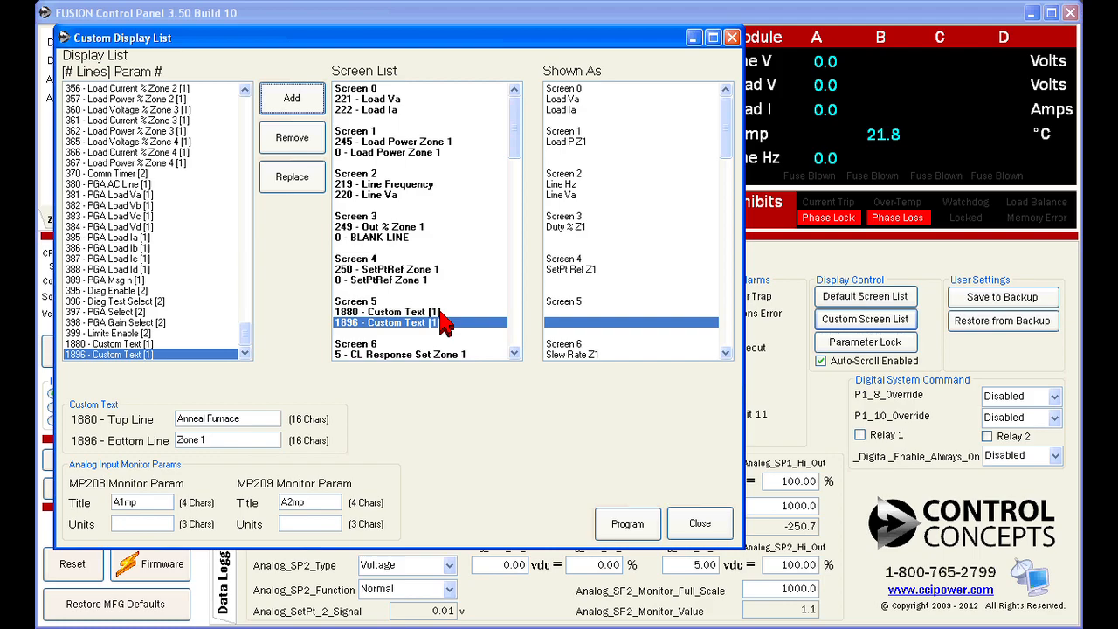
mouse_move(474, 489)
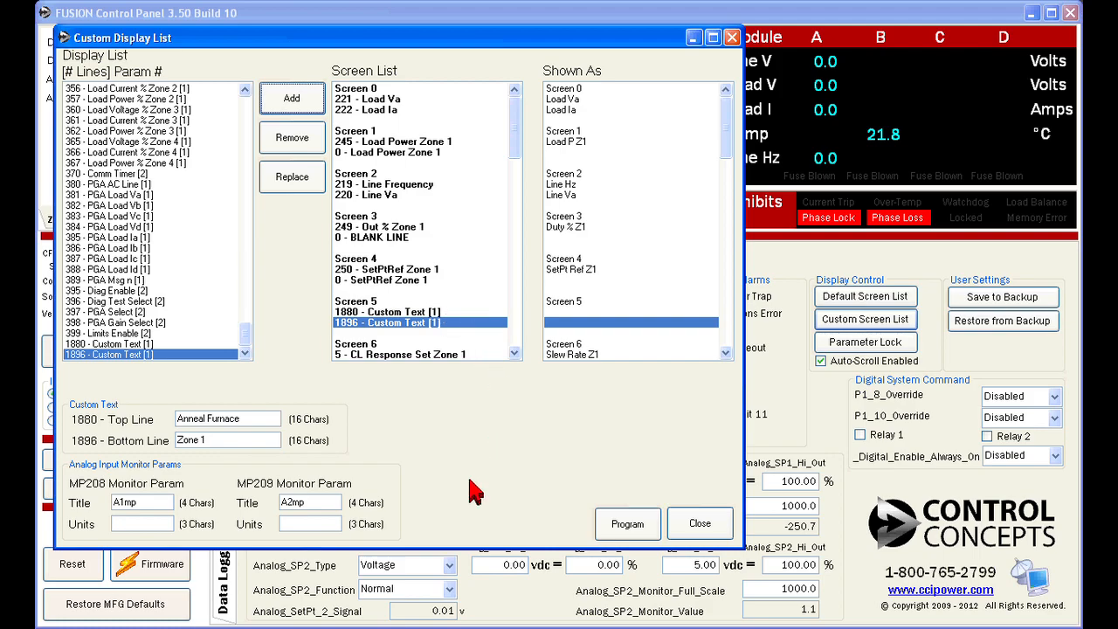
mouse_move(359, 522)
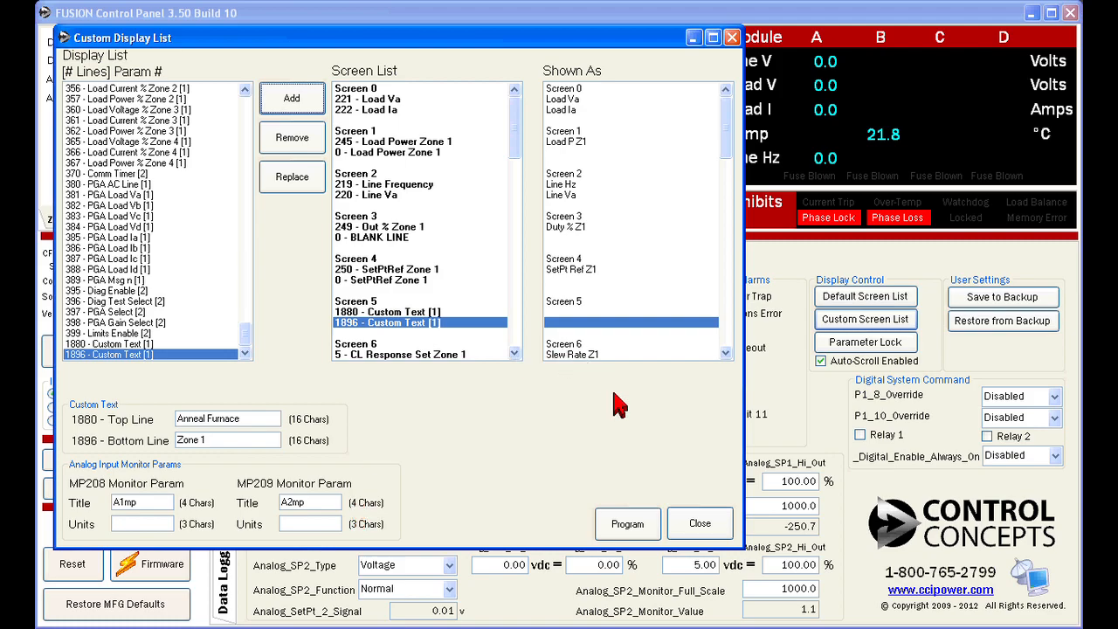
- Program the custom screen list to the controller and close the Custom Display List
left_click(628, 524)
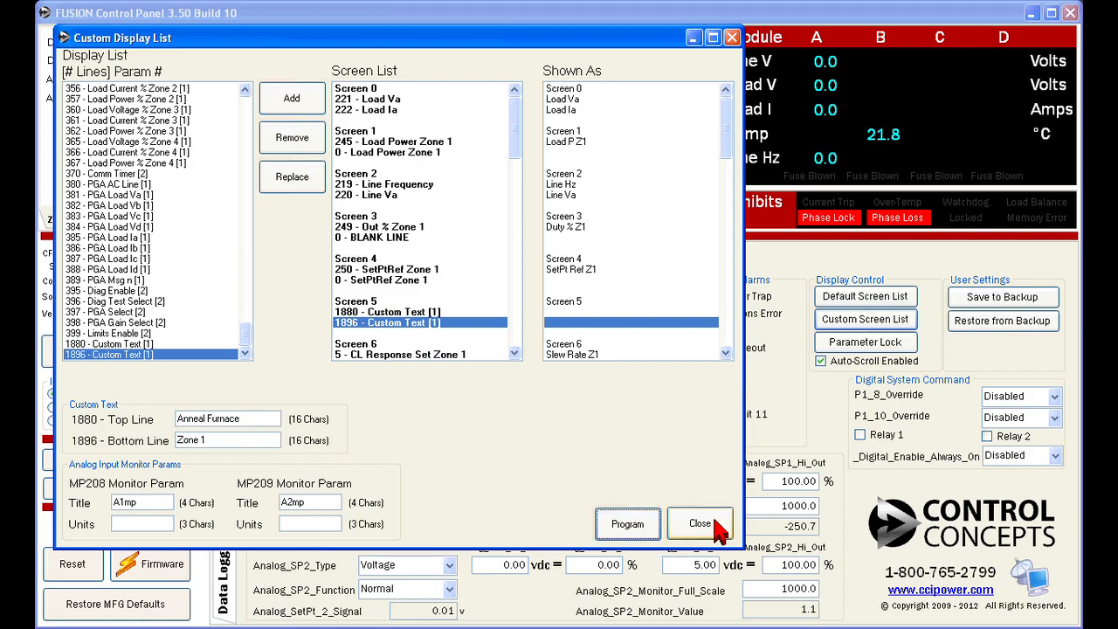
left_click(699, 523)
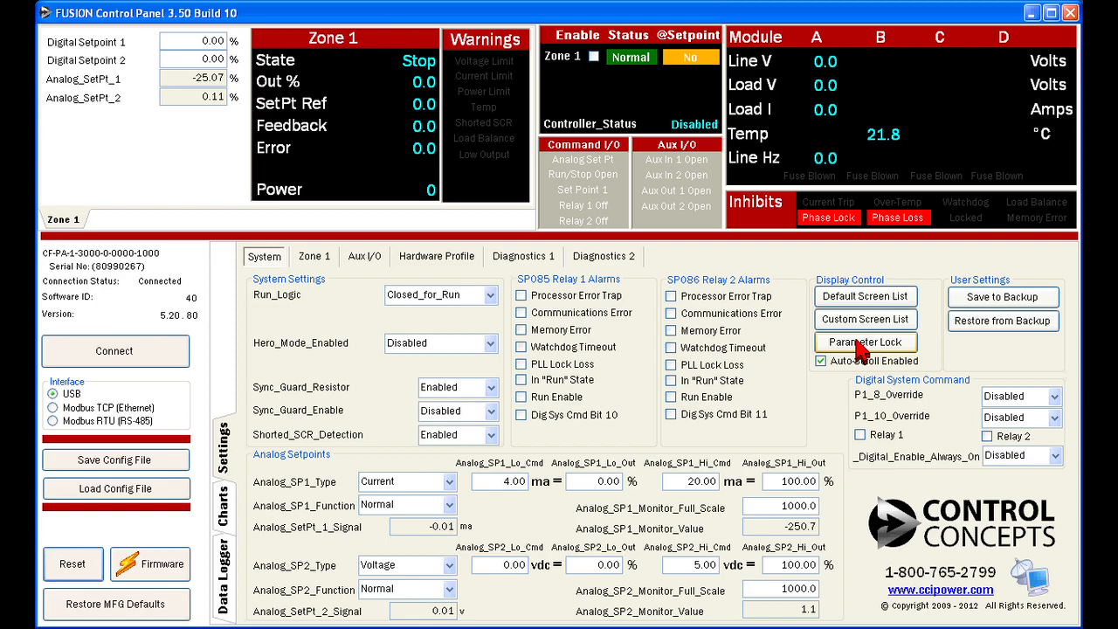
- Lock Feedback Type Zone 1 and CL Response Set Zone 1 with a passcode
left_click(866, 341)
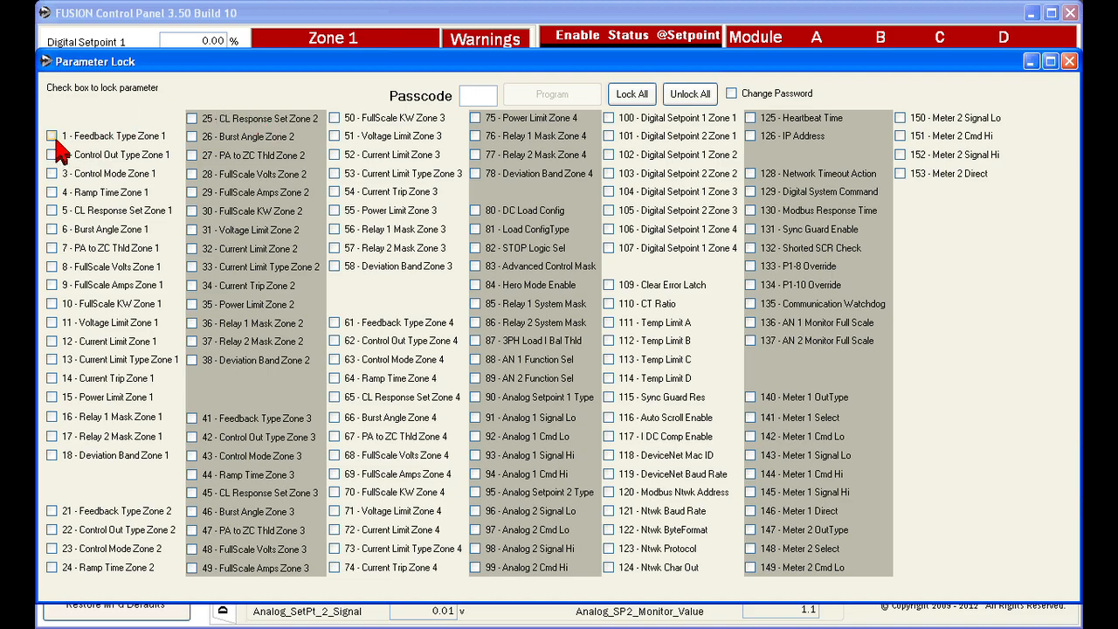
left_click(50, 136)
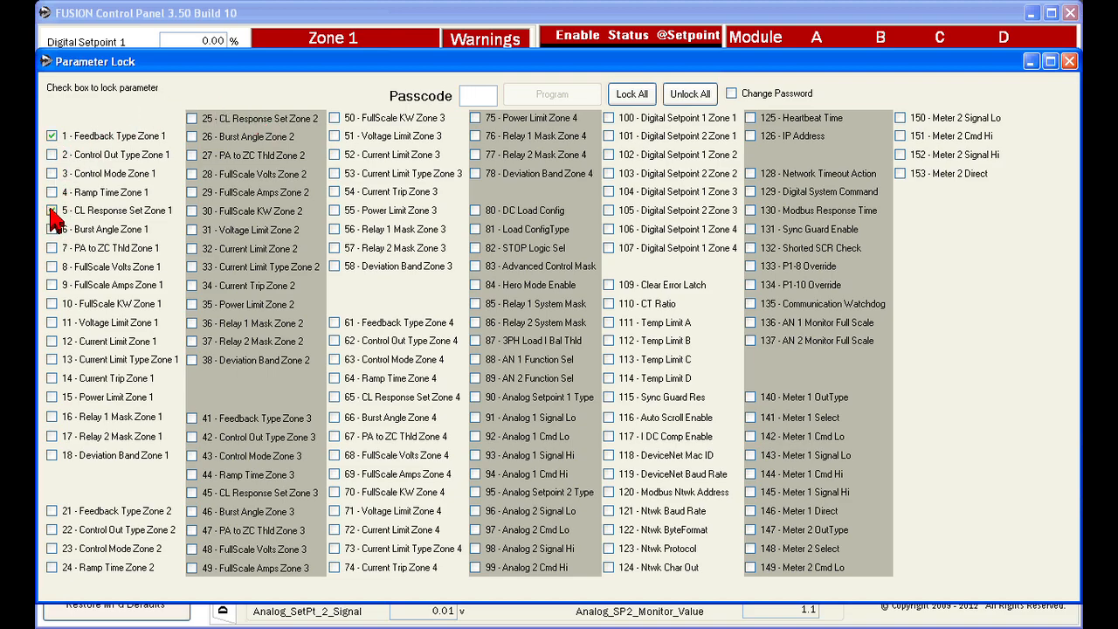
left_click(53, 210)
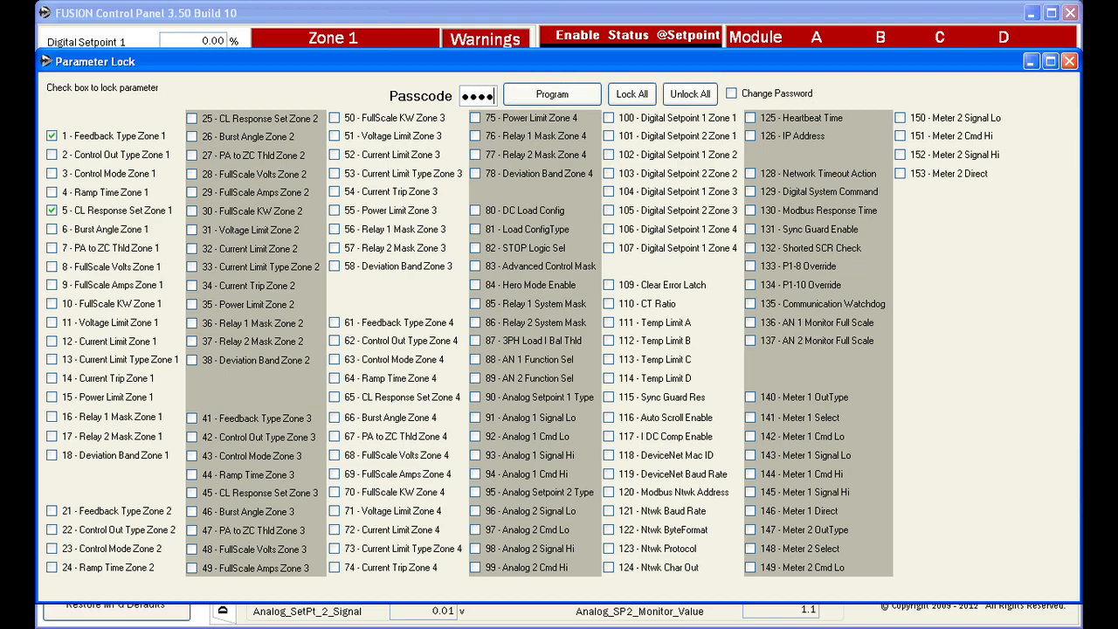
left_click(551, 94)
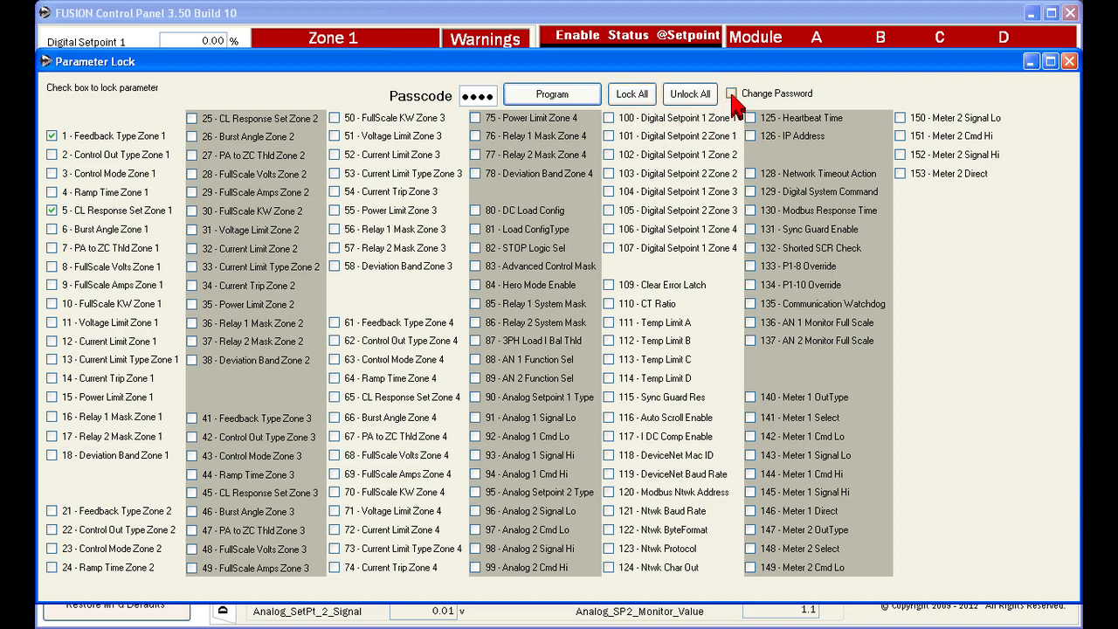
- Enable Change Password and begin entering the new passcode '19'
left_click(733, 93)
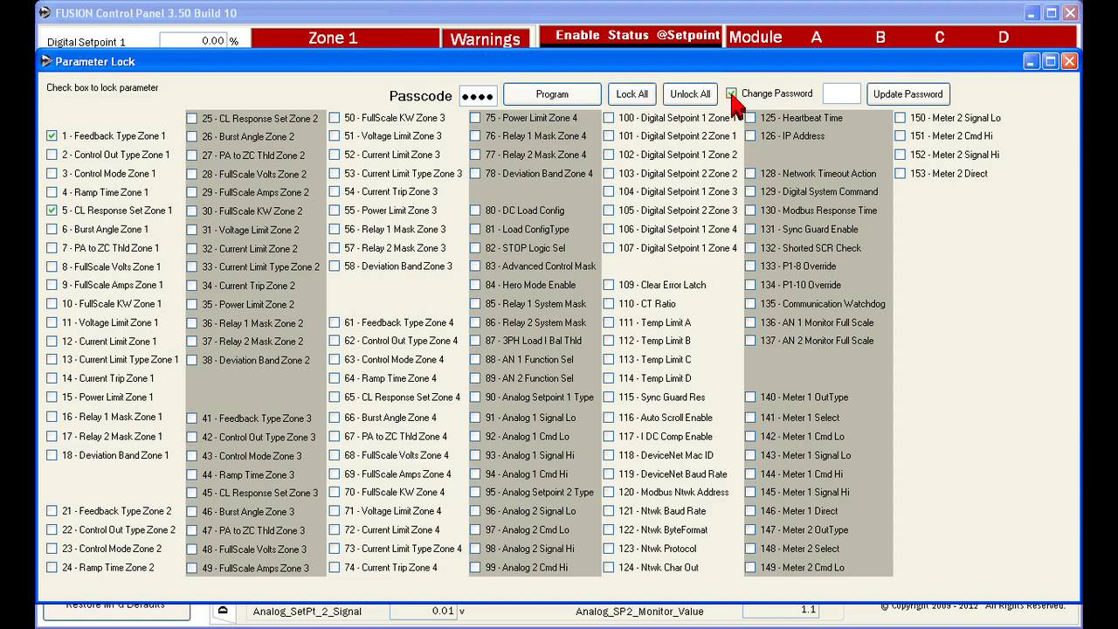
left_click(732, 92)
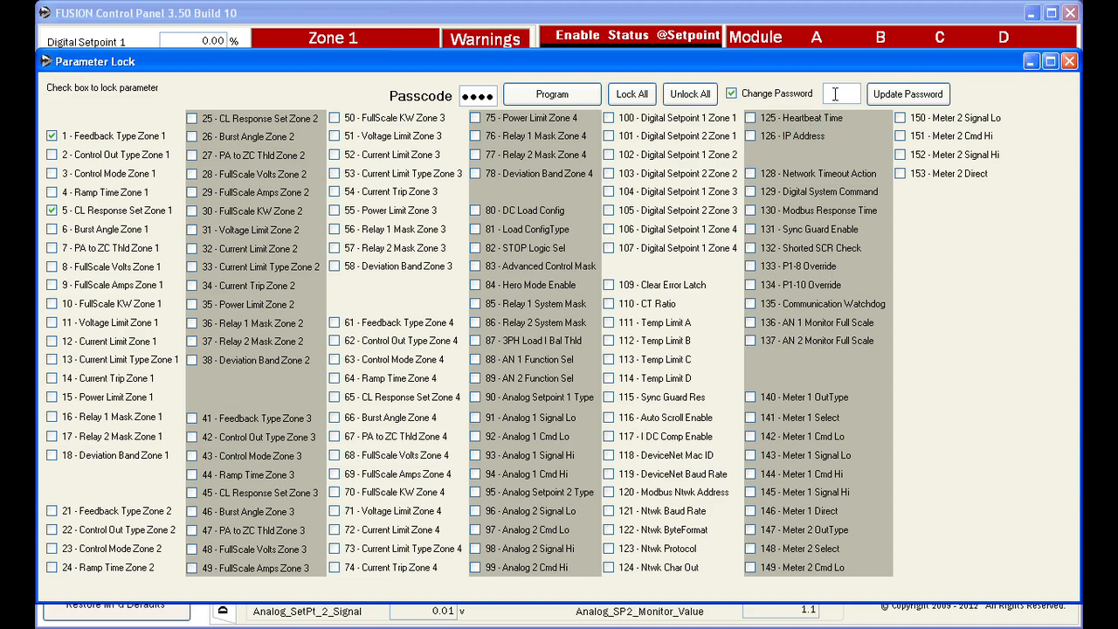
type("19")
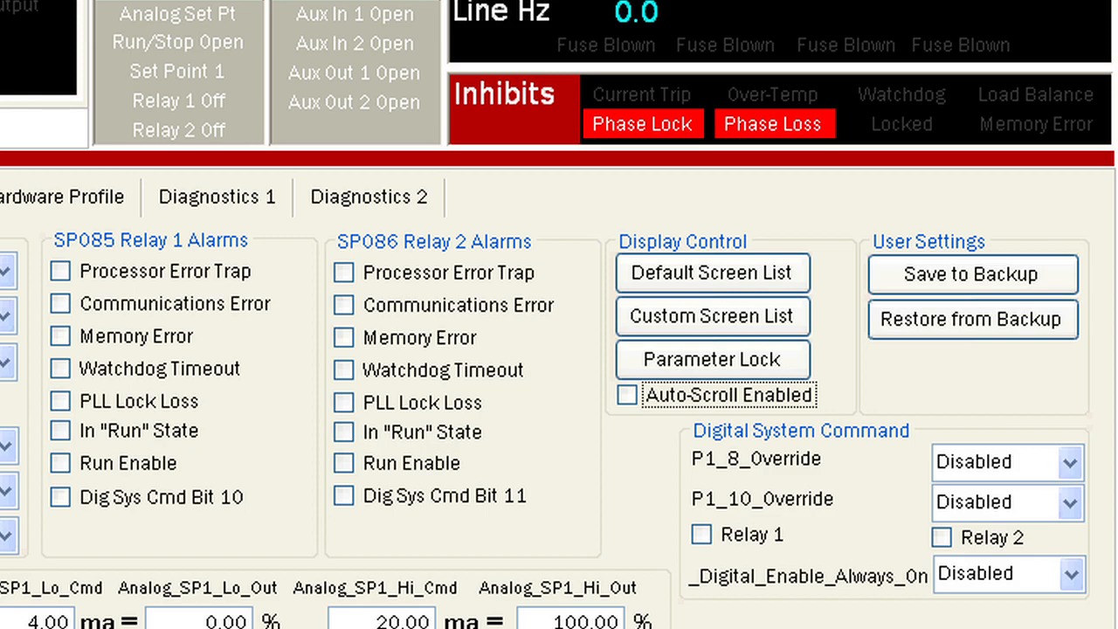
left_click(626, 395)
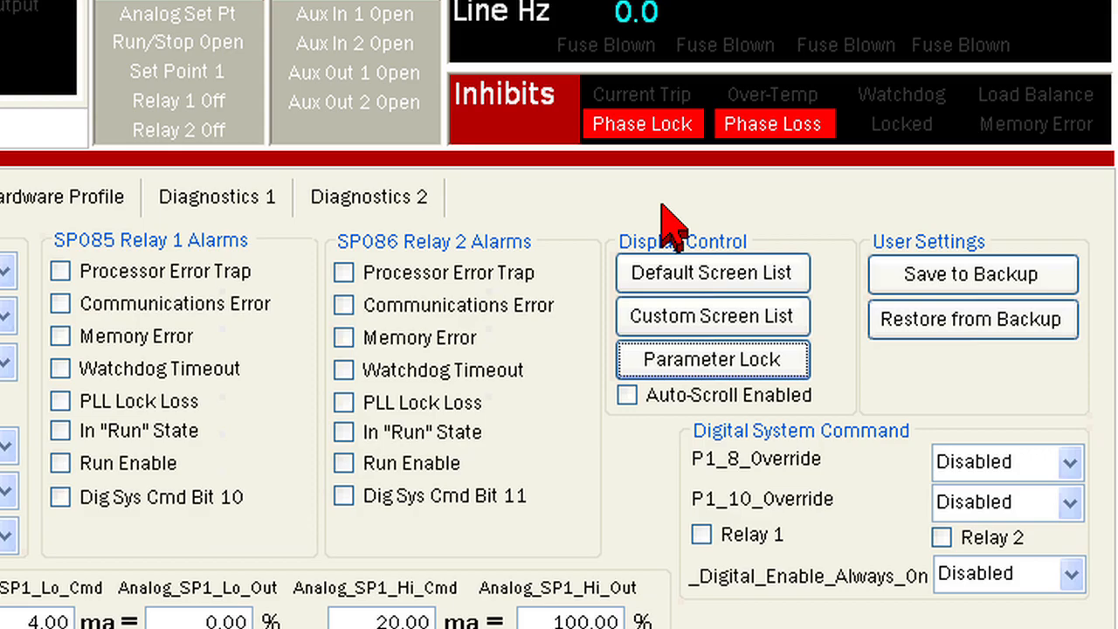
mouse_move(873, 341)
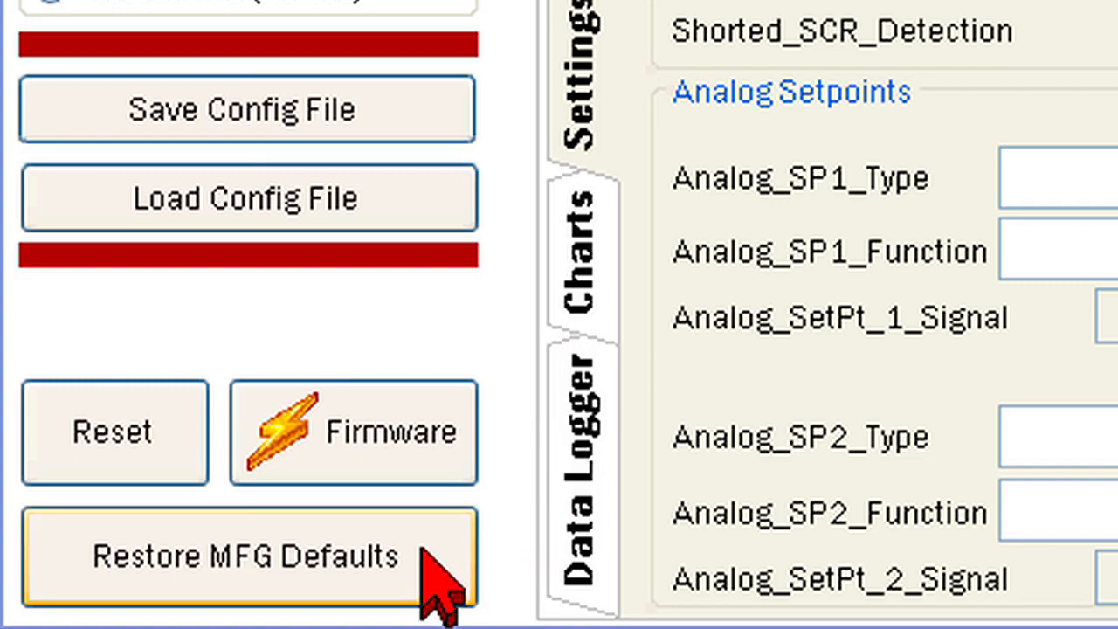
mouse_move(476, 542)
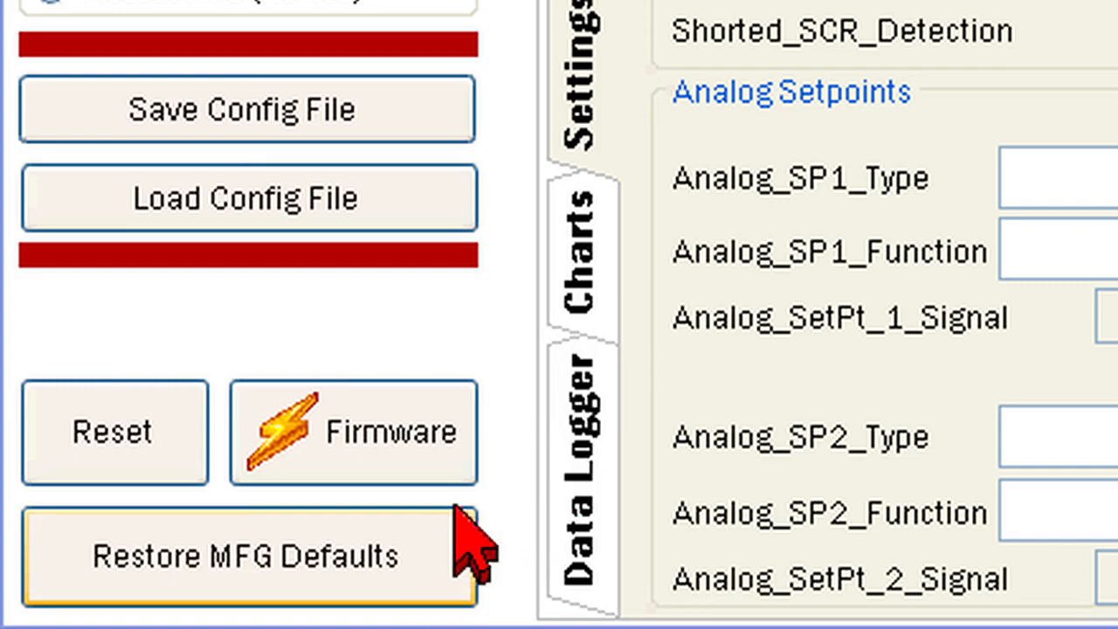